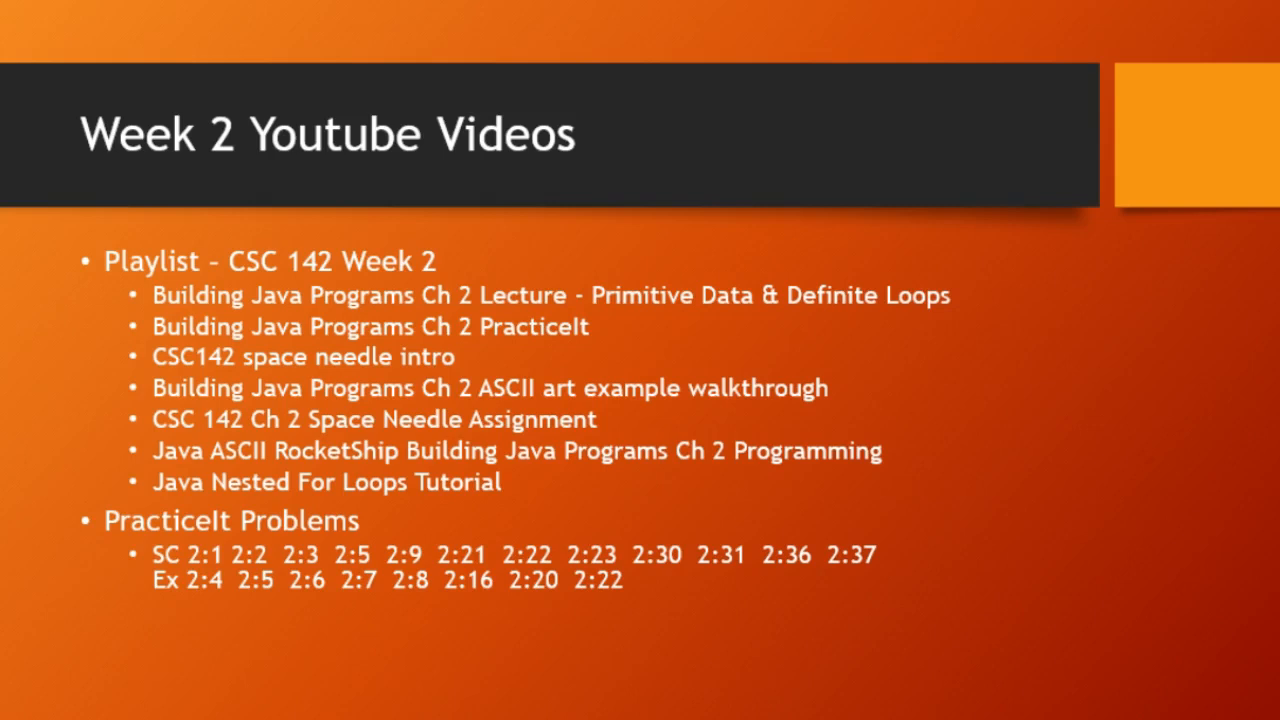
mouse_move(532, 340)
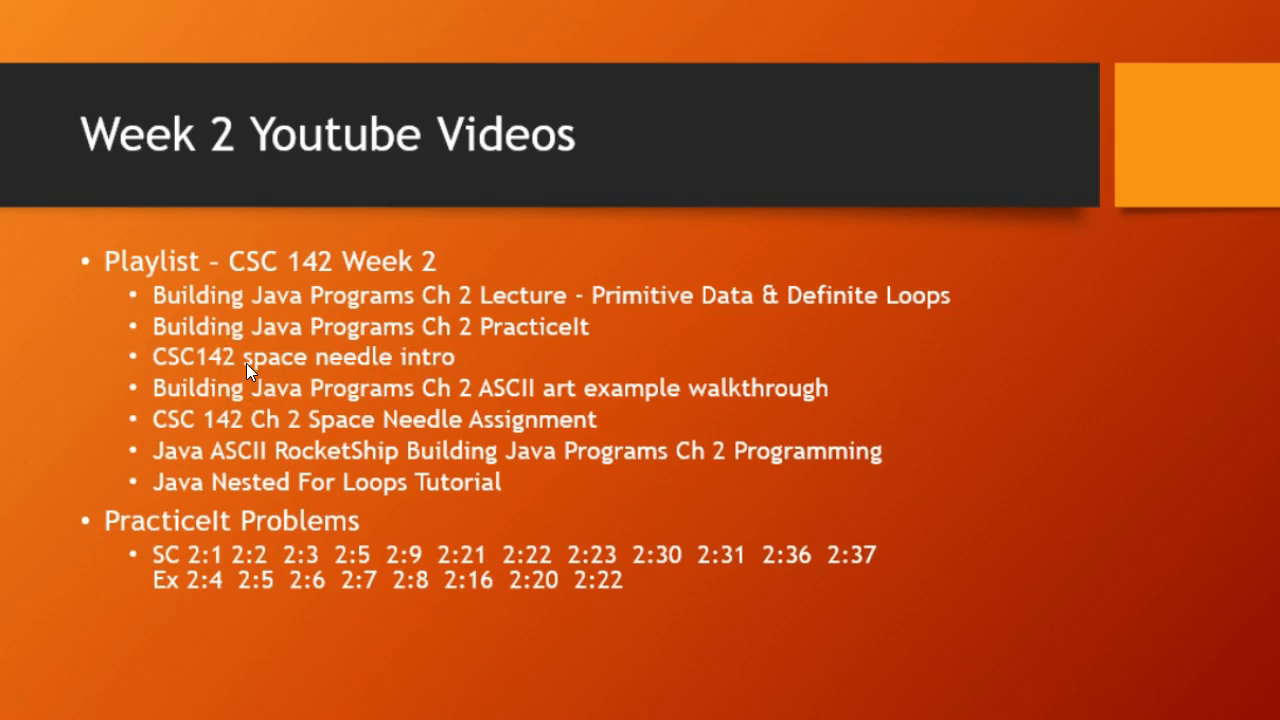
mouse_move(258, 400)
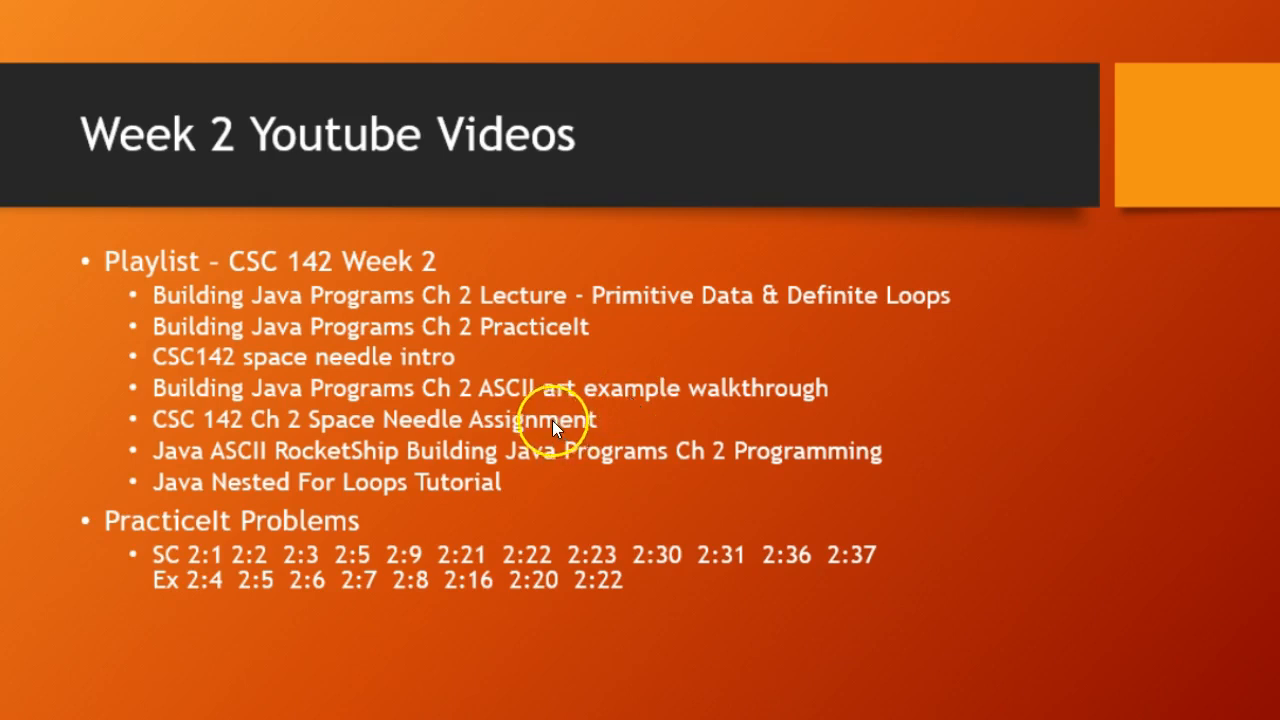
mouse_move(265, 465)
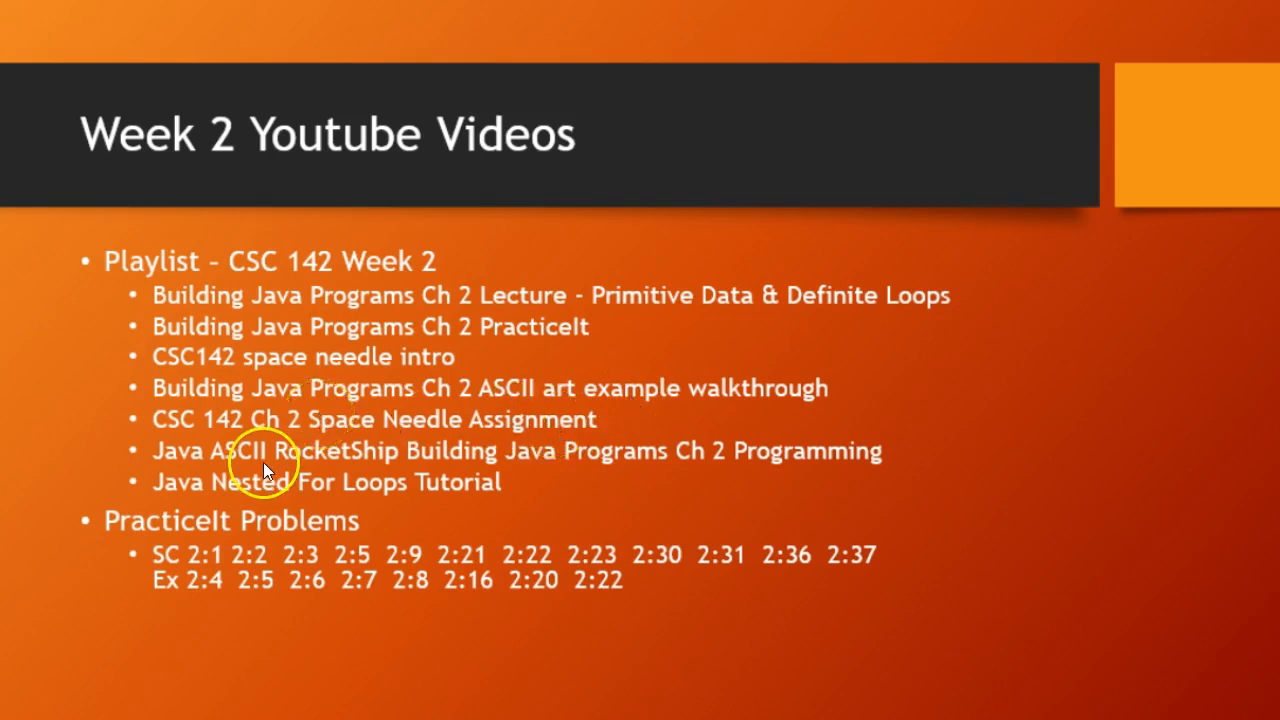